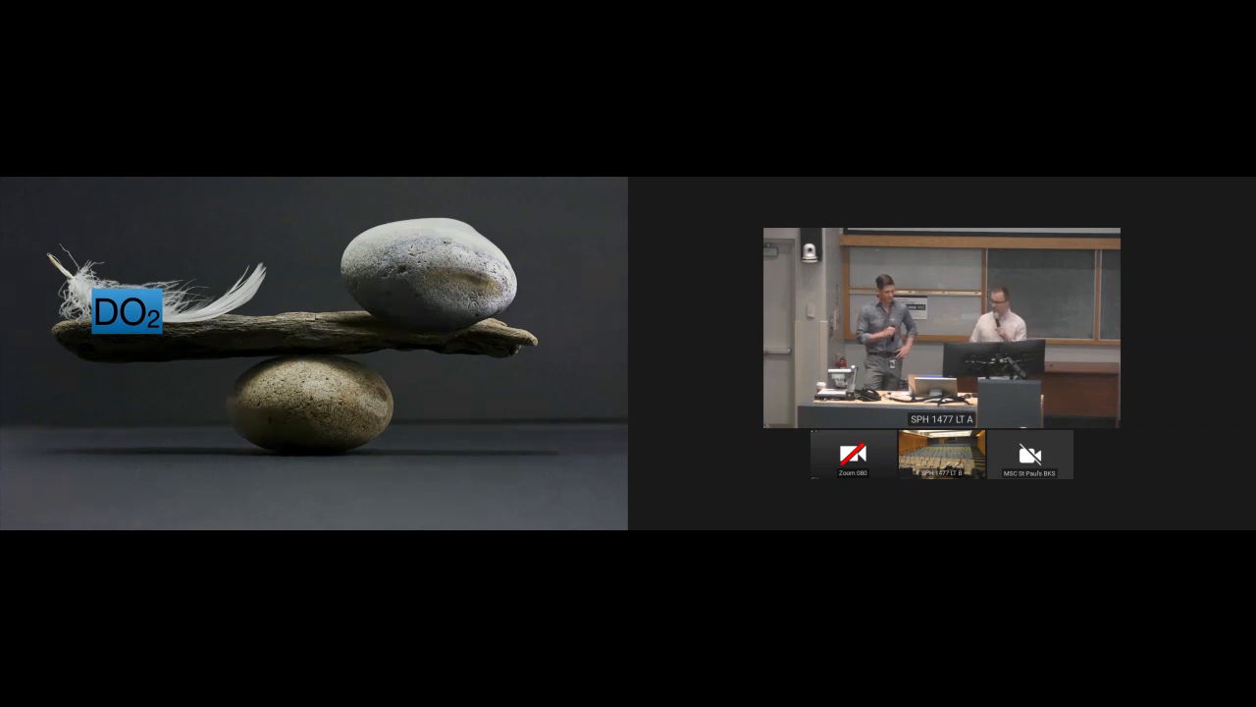
pyautogui.press('Right')
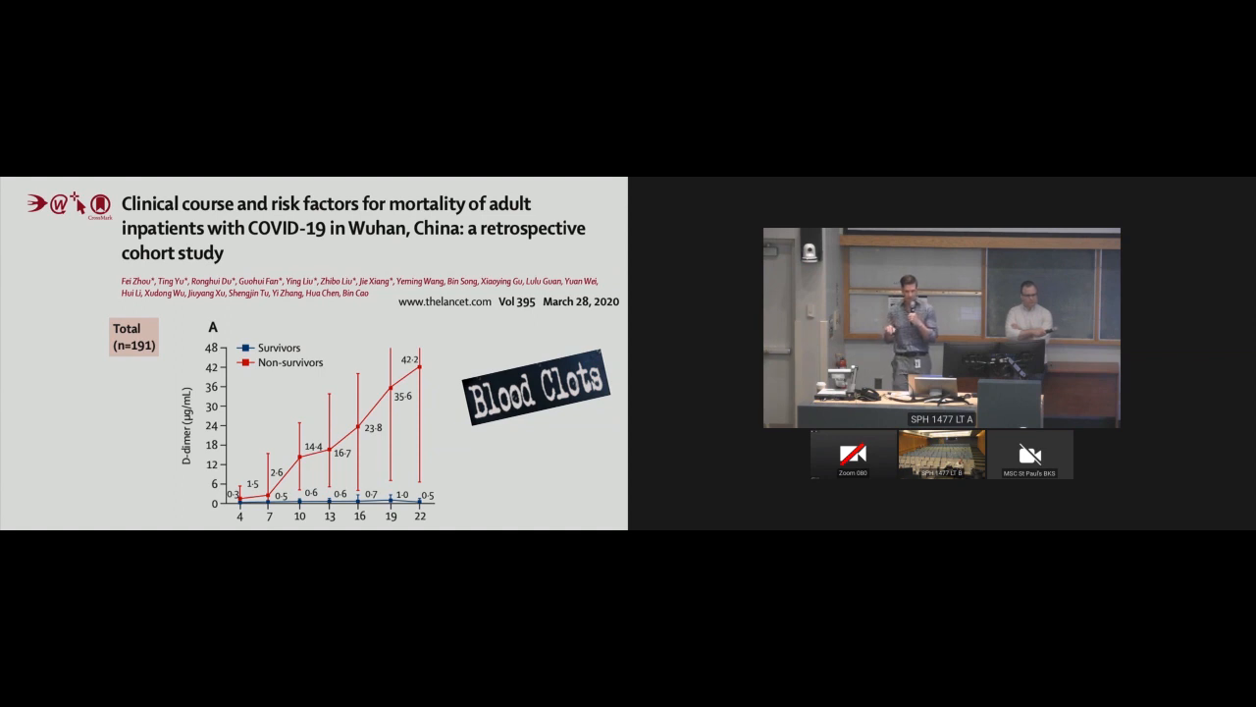
pyautogui.press('Right')
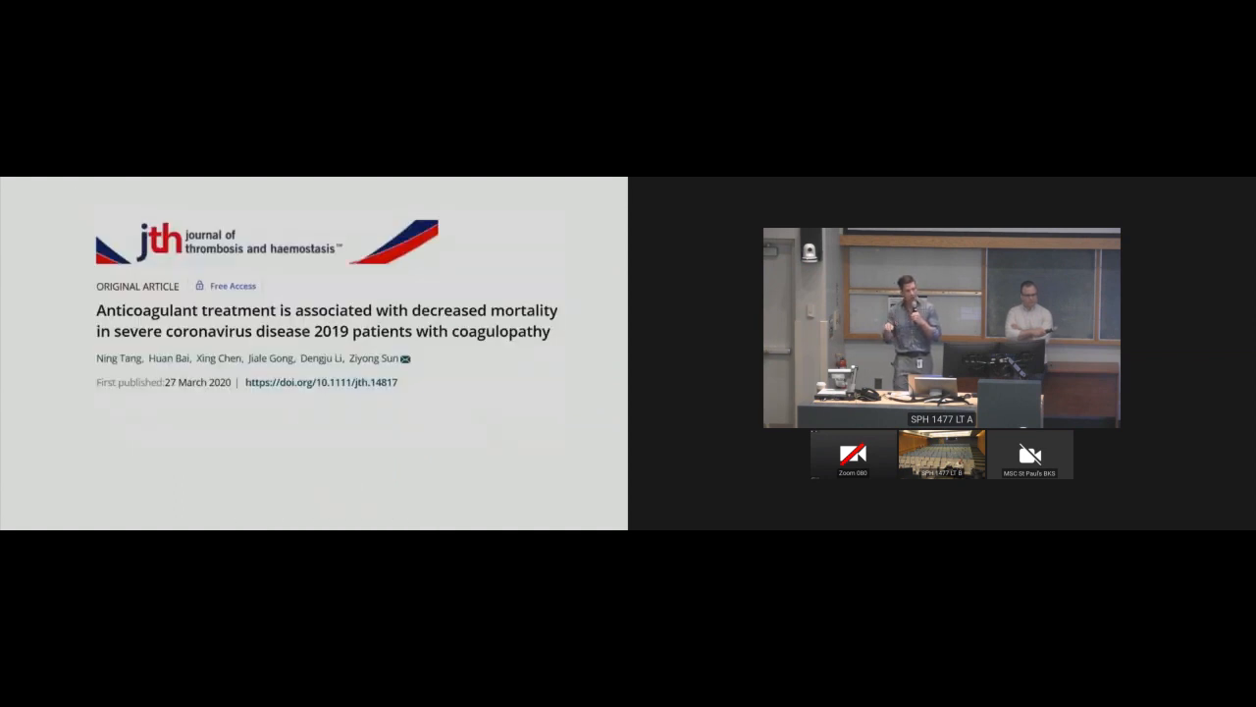